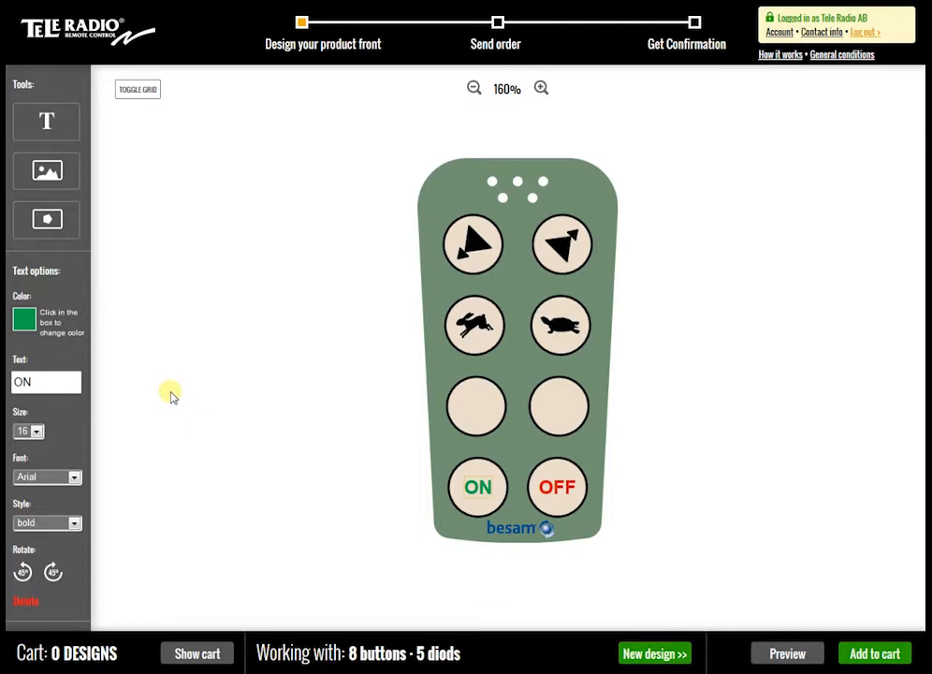
mouse_move(195, 110)
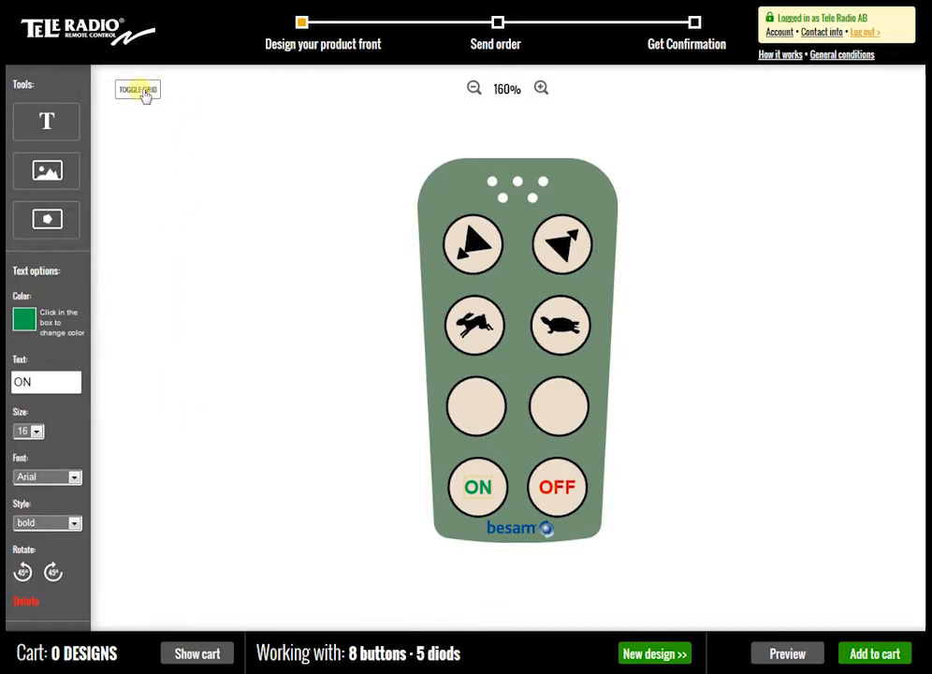
Step: Turn on the grid behind the eight-button foil, then zoom in twice and back out
click(137, 89)
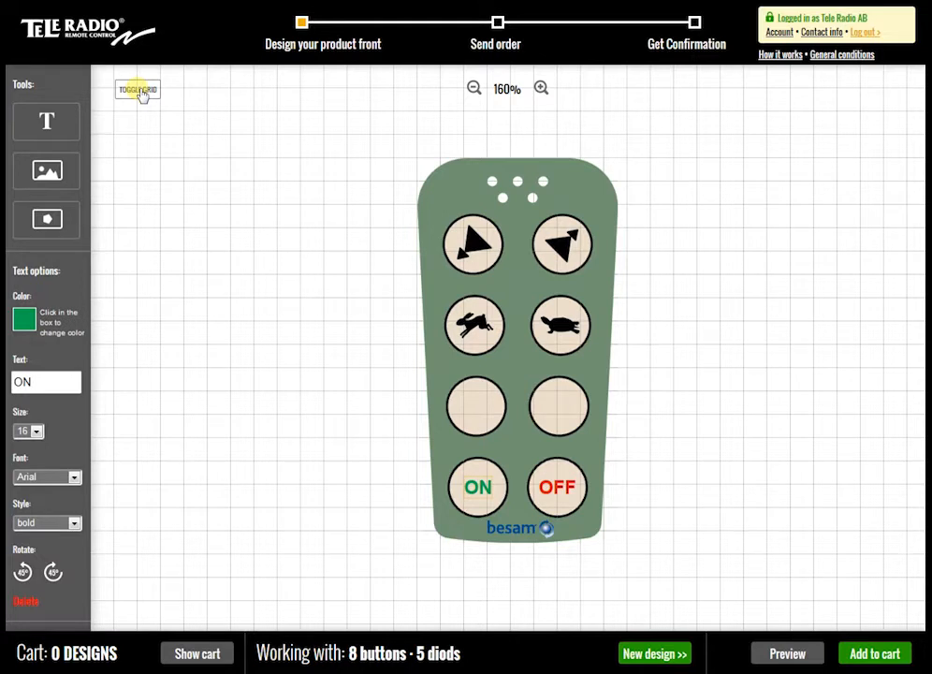
click(540, 87)
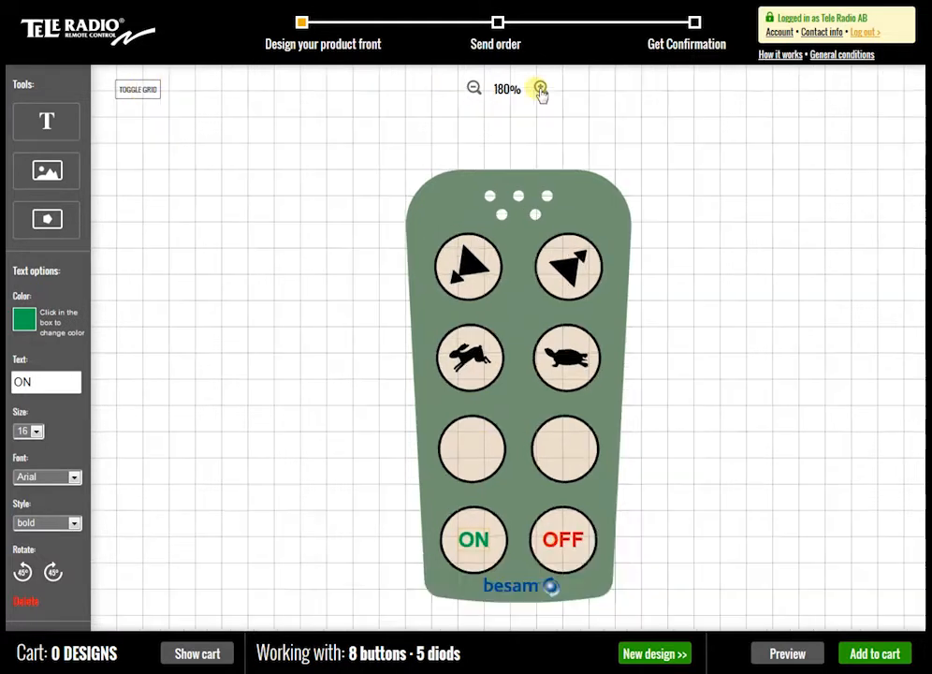
click(541, 87)
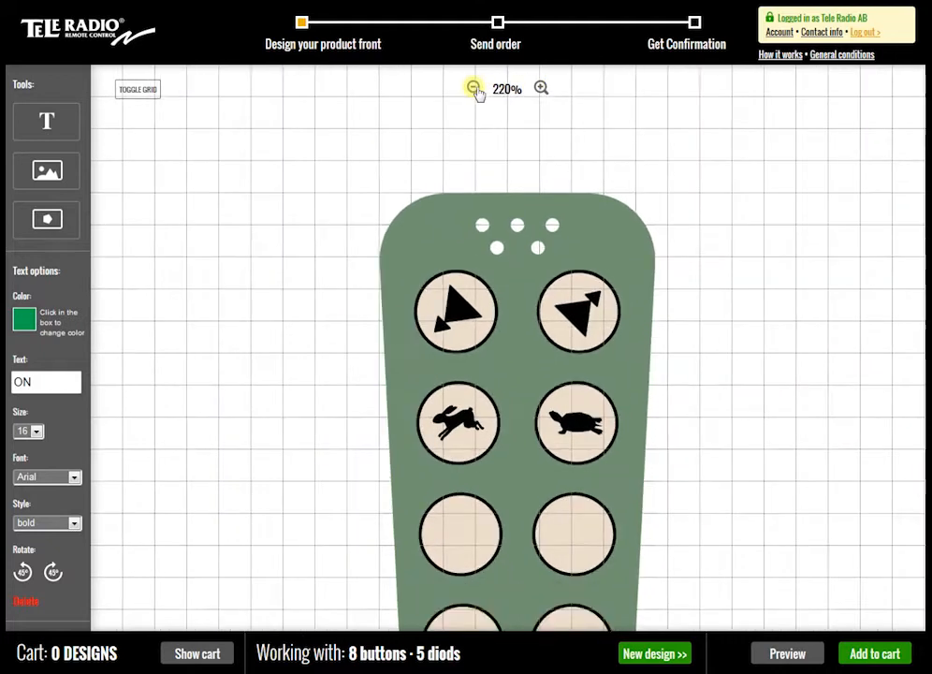
click(474, 87)
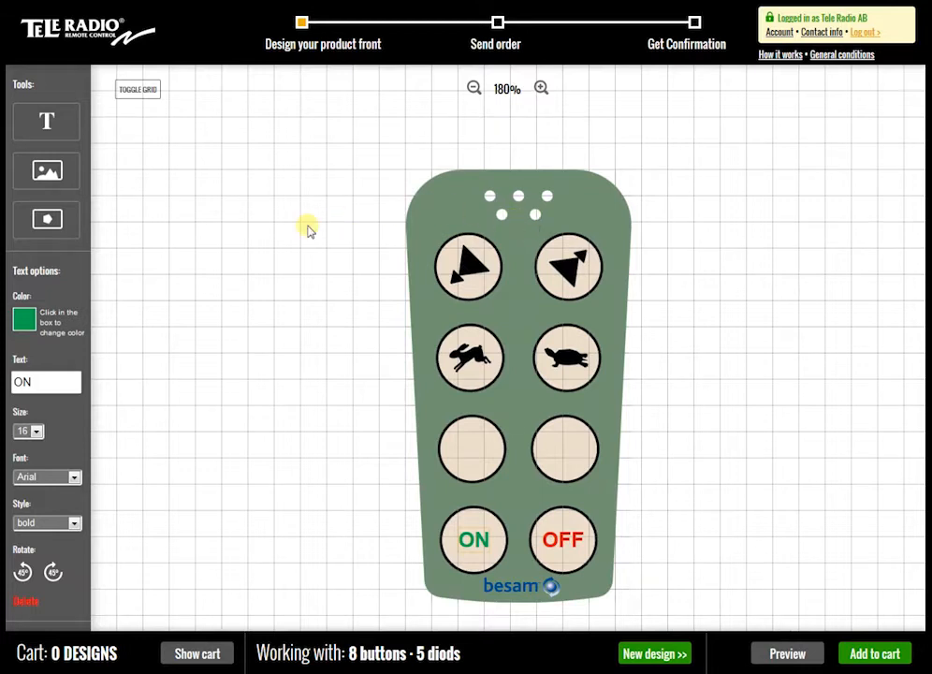
mouse_move(153, 217)
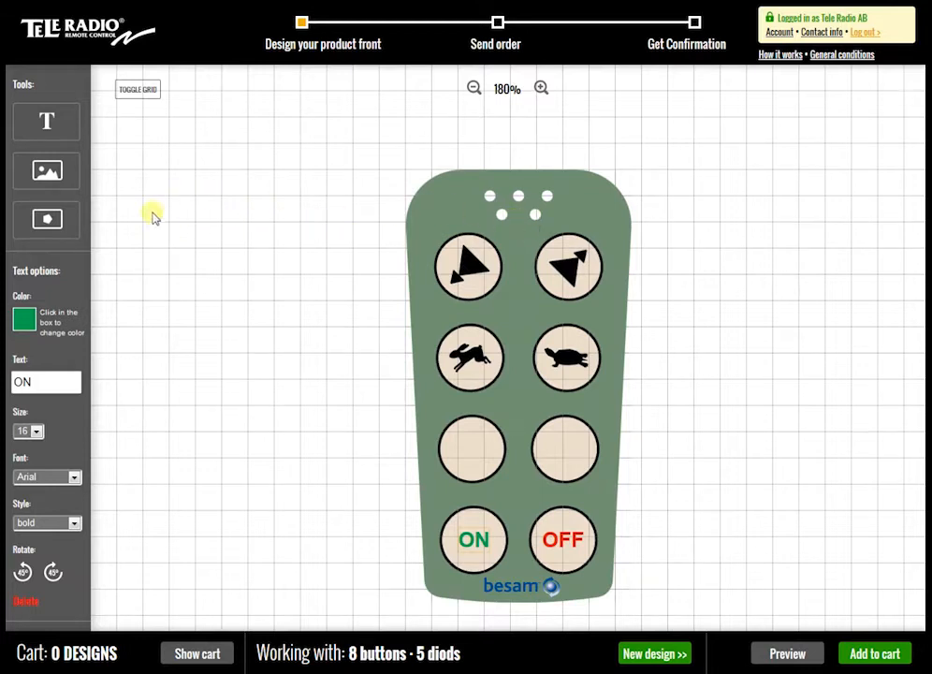
mouse_move(112, 202)
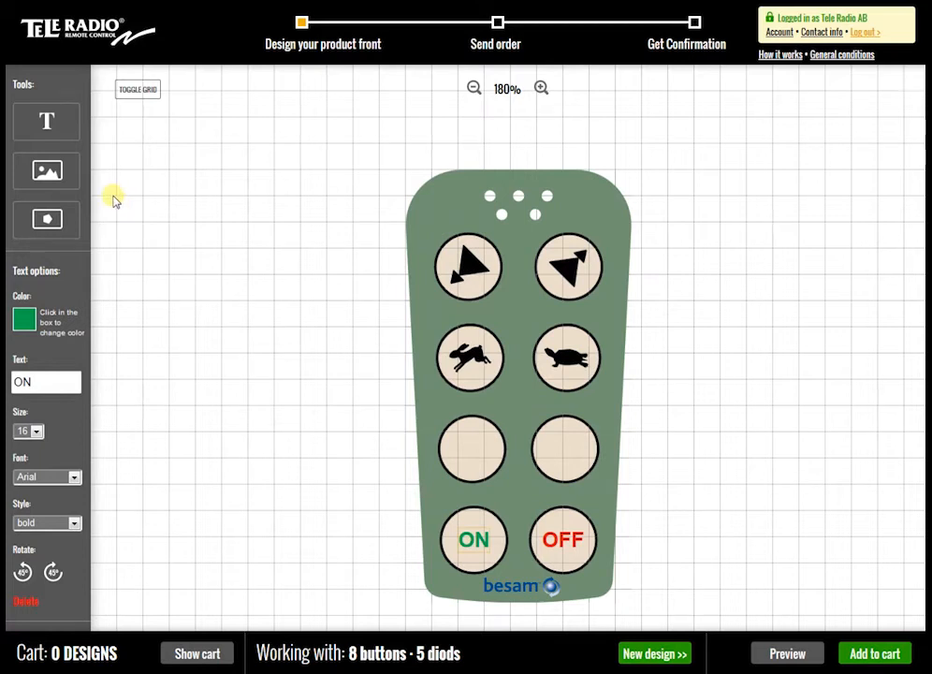
mouse_move(112, 194)
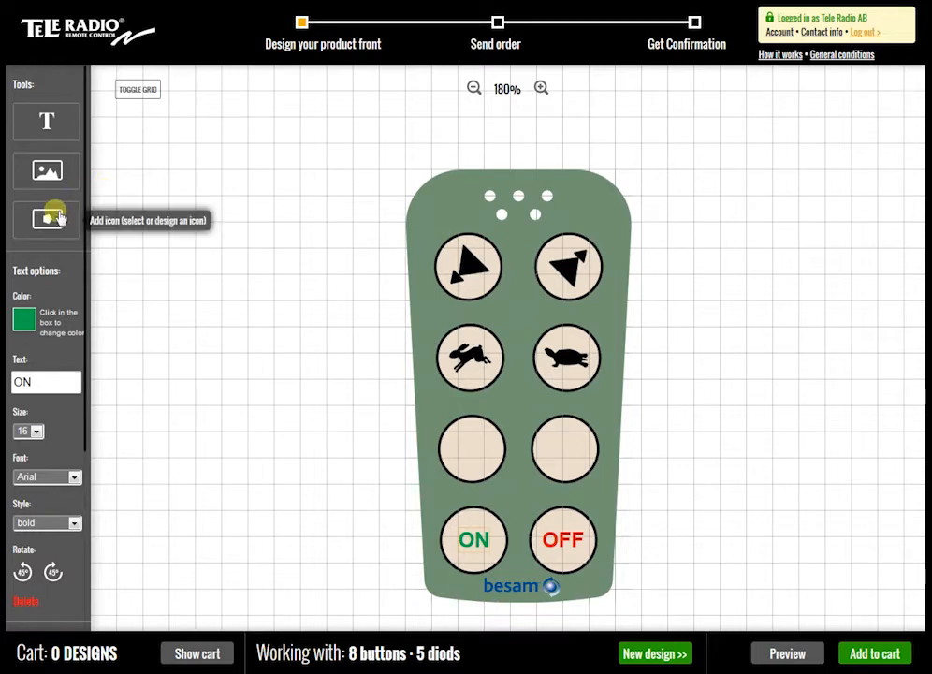
Step: Add the solid black circle icon from the icon library to the third-row left button
click(46, 218)
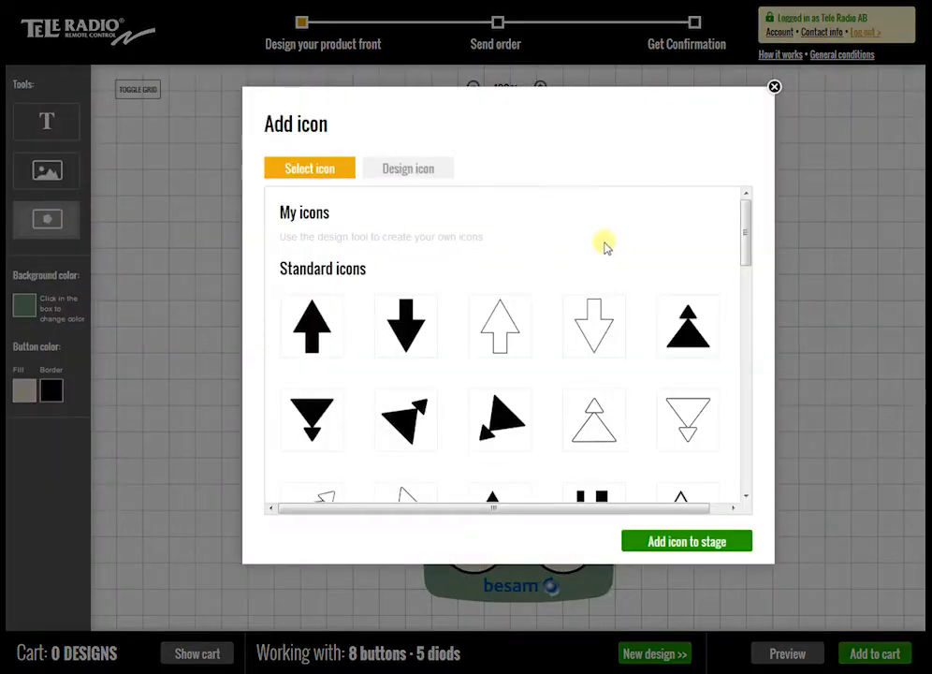
scroll(down, 3)
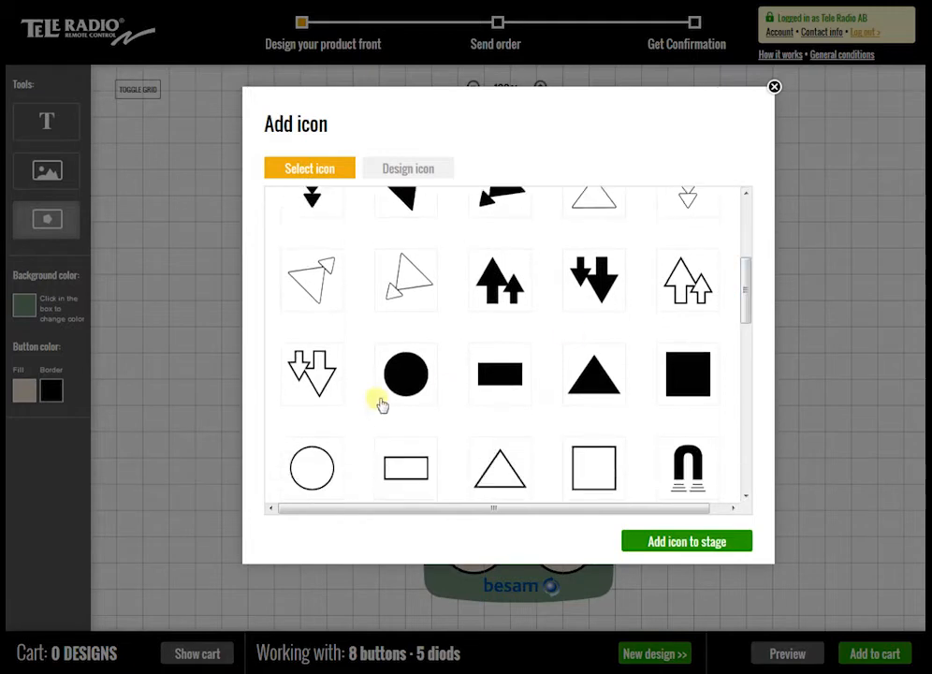
click(774, 87)
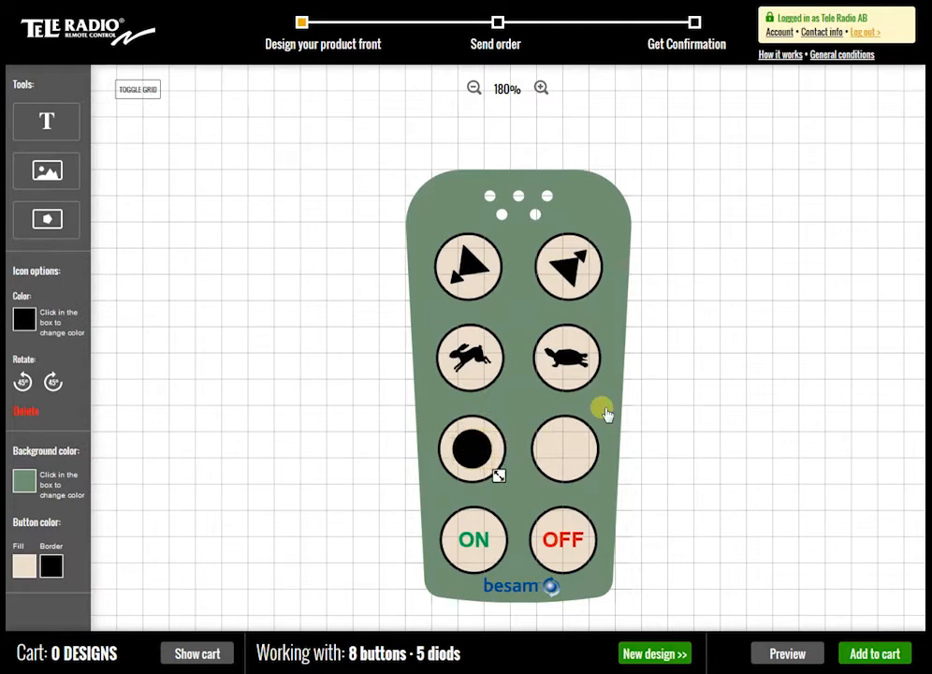
mouse_move(605, 413)
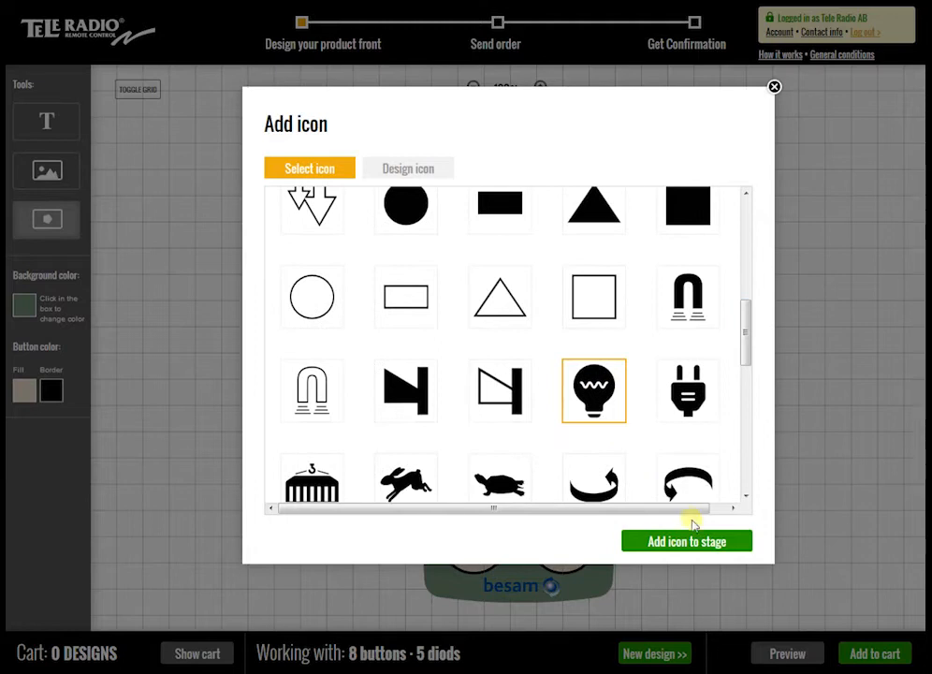
Step: Stage the light bulb icon onto the third-row right button
click(686, 541)
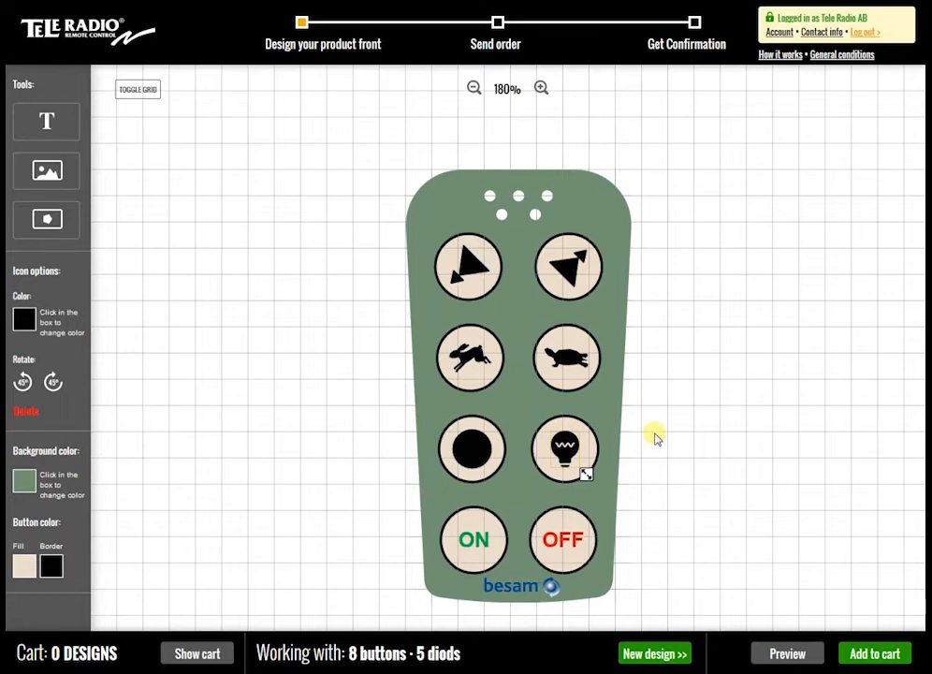
mouse_move(661, 392)
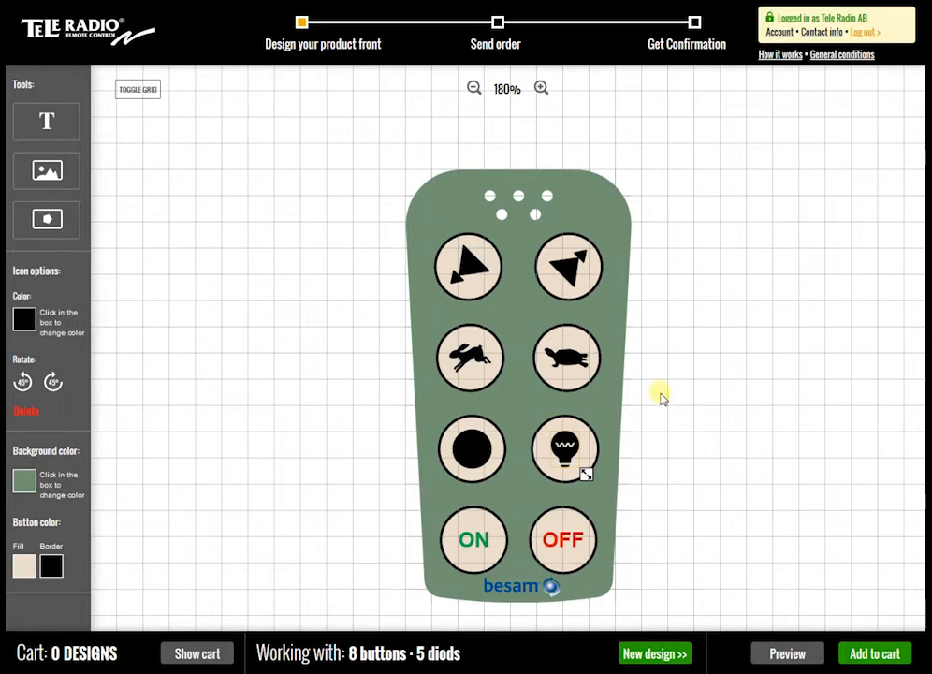
mouse_move(721, 536)
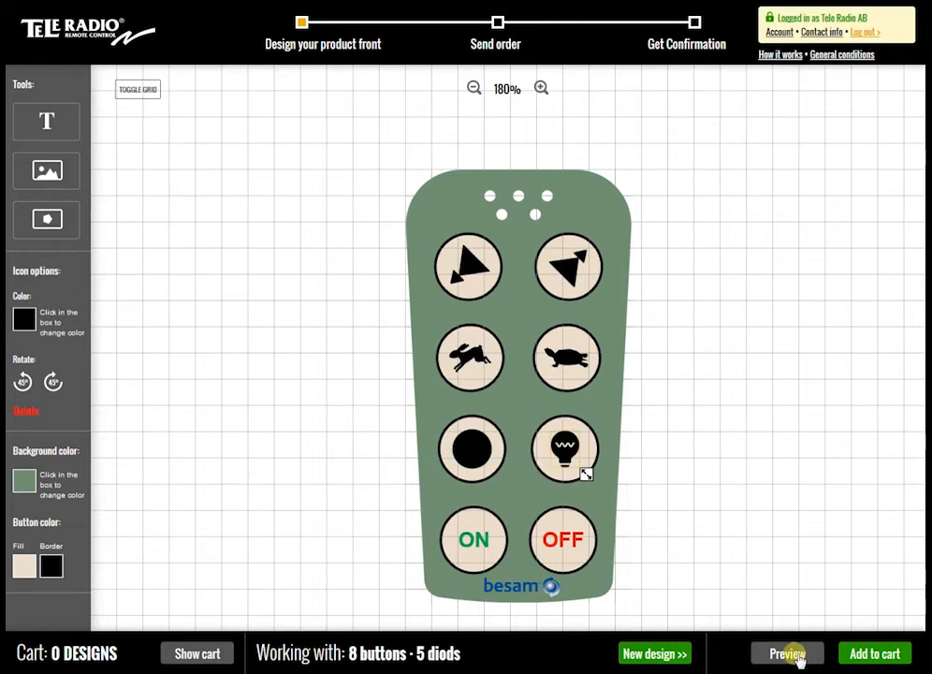
Step: Preview the finished foil on the yellow Tele Radio remote render
click(786, 653)
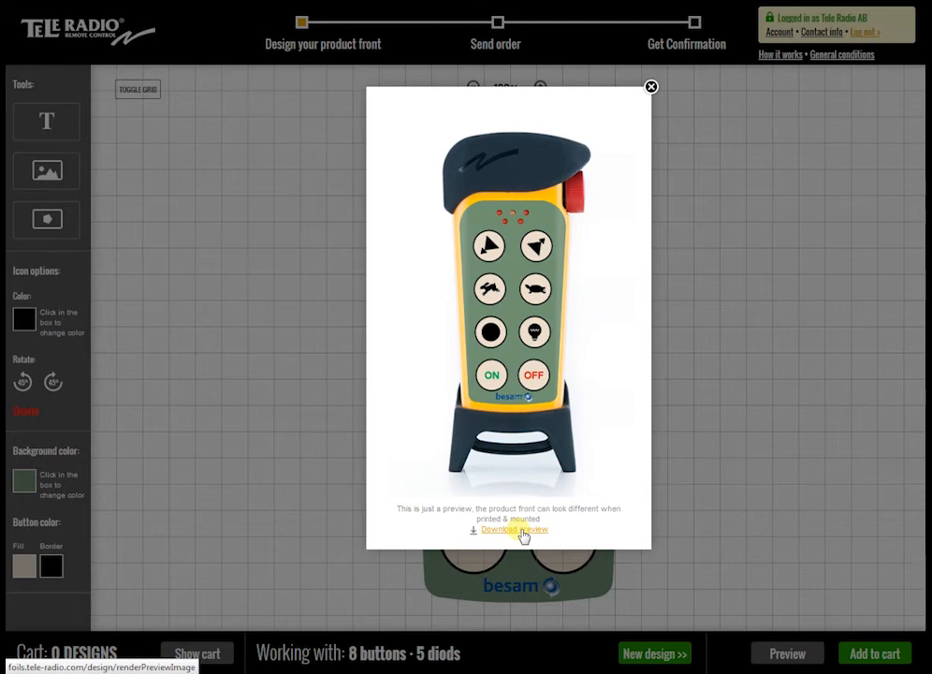
click(514, 530)
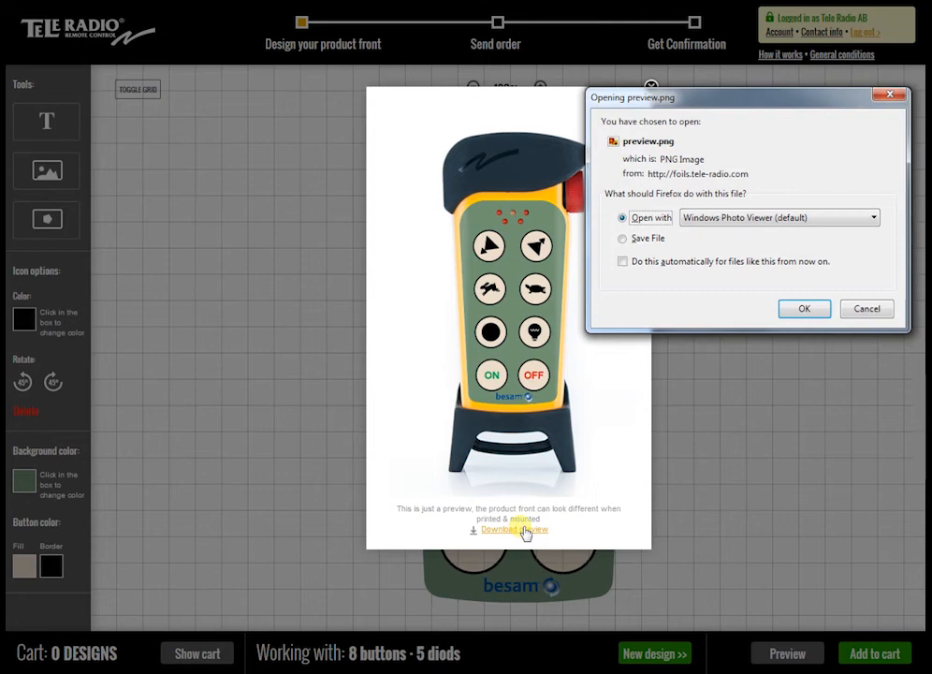
mouse_move(748, 276)
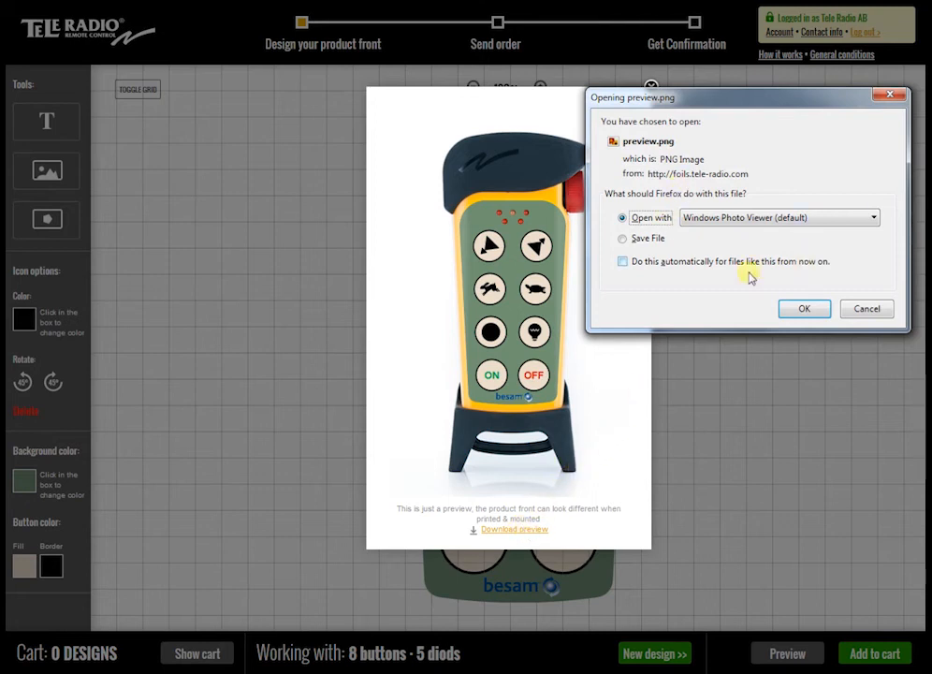
mouse_move(708, 257)
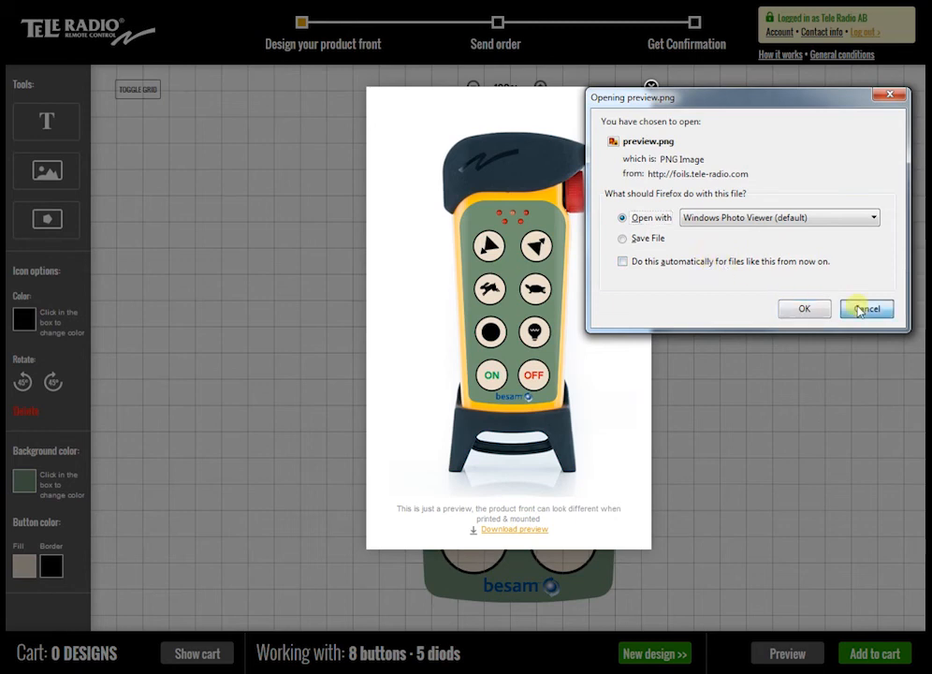
click(866, 308)
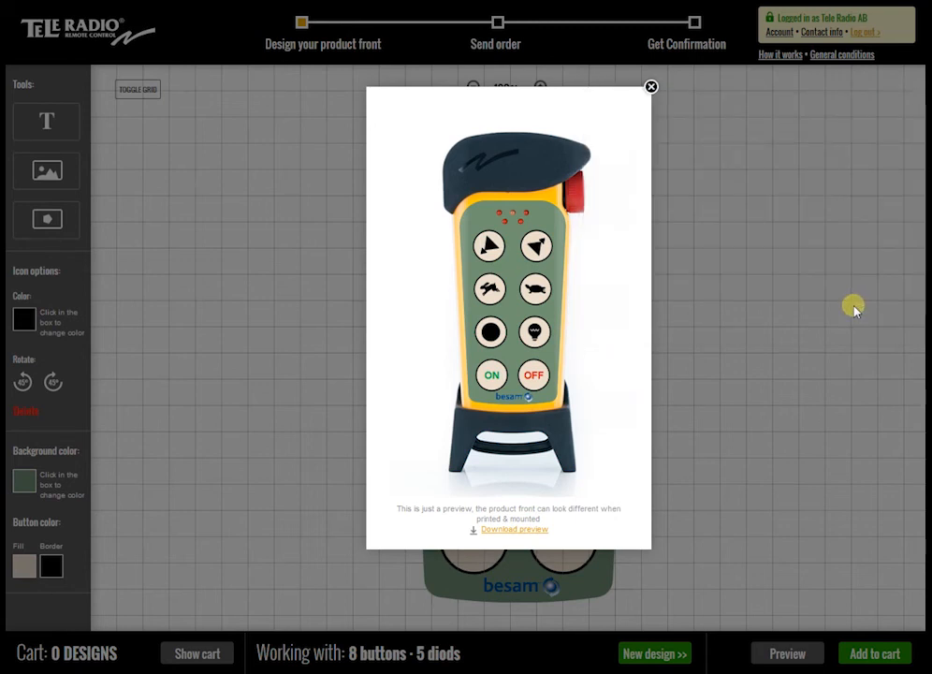
mouse_move(655, 103)
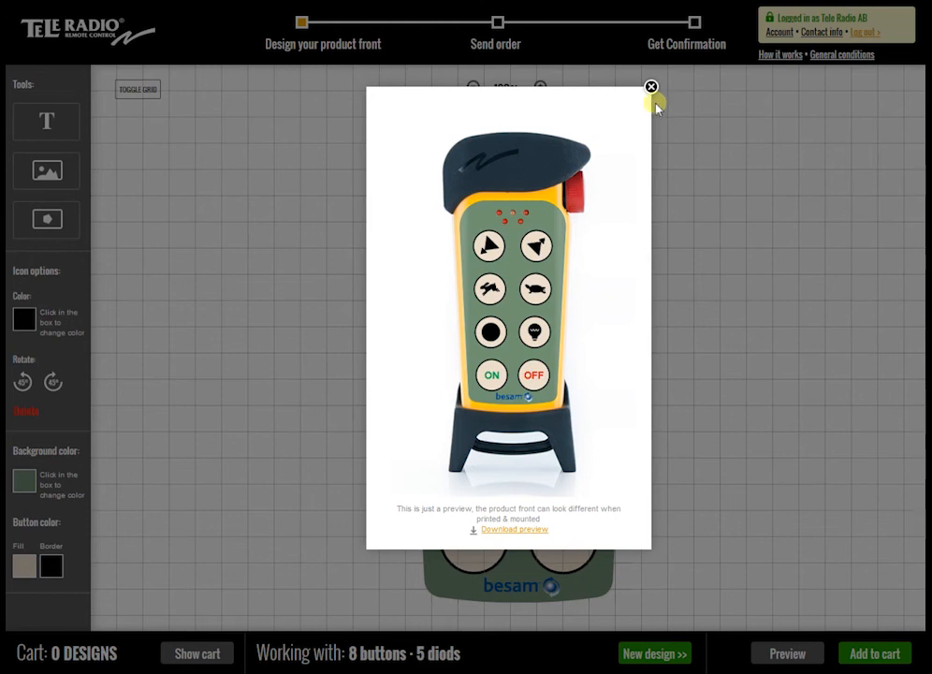